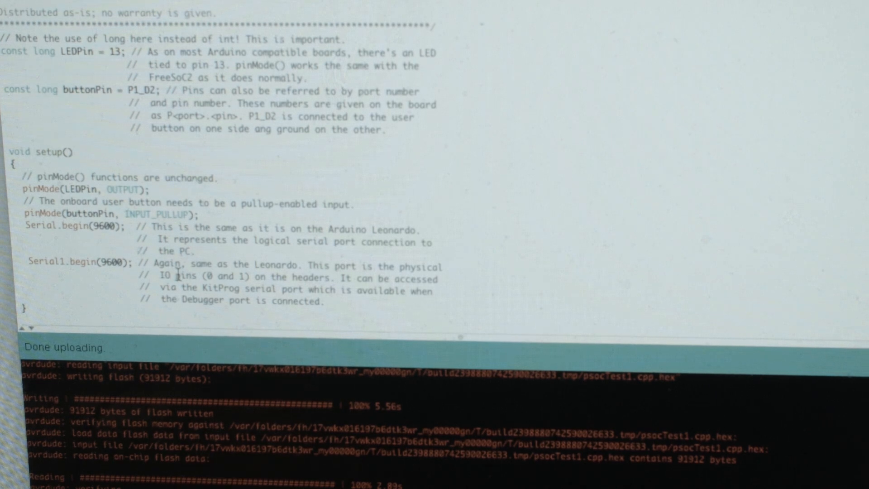
- Scroll the Program Files (x86) listing to reach the Cypress folder
{"action": "scroll", "scroll_direction": "down", "scroll_amount": 3}
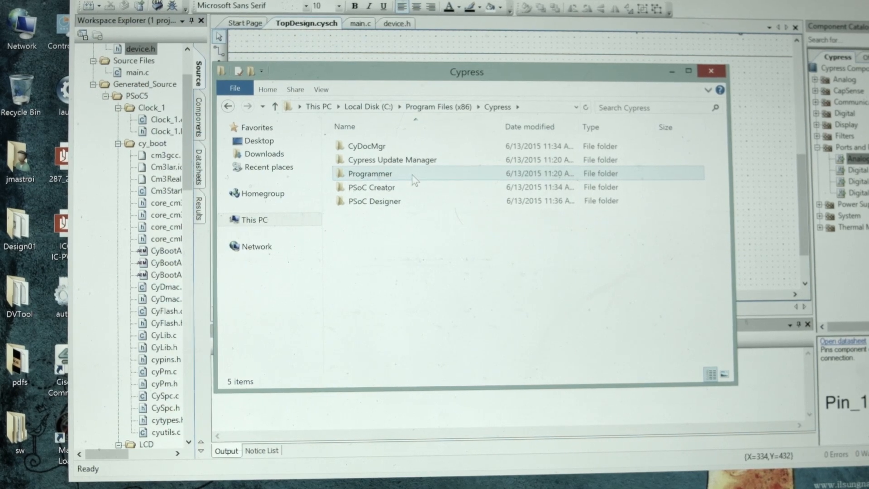
- Launch PSoCProgrammer.exe from the Cypress Programmer folder
{"action": "double_click", "coordinate": [370, 173]}
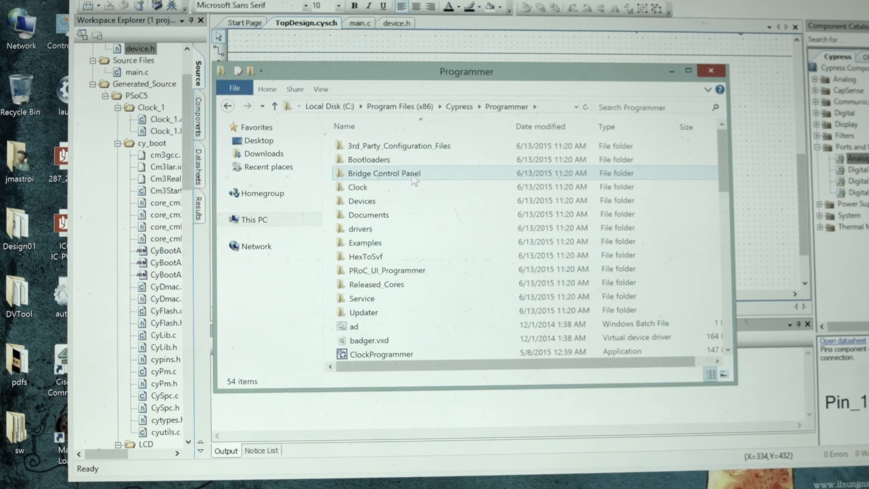
{"action": "scroll", "scroll_direction": "down", "scroll_amount": 3}
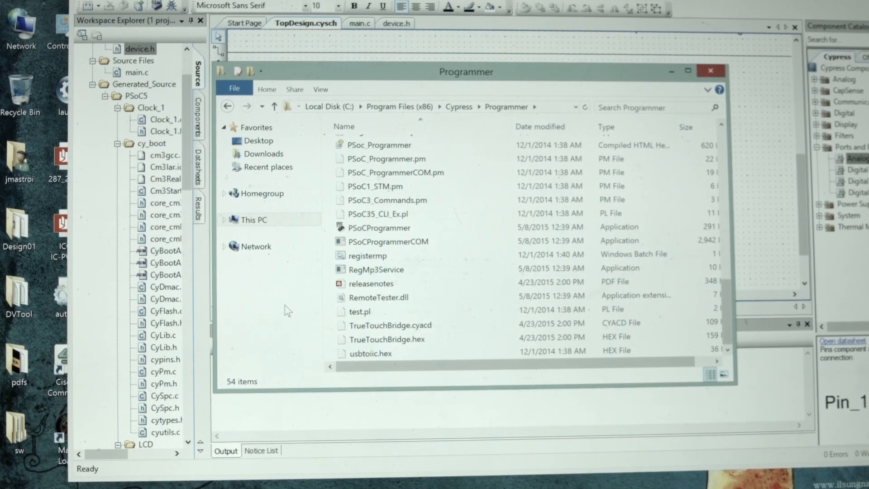
{"action": "left_click", "coordinate": [379, 227]}
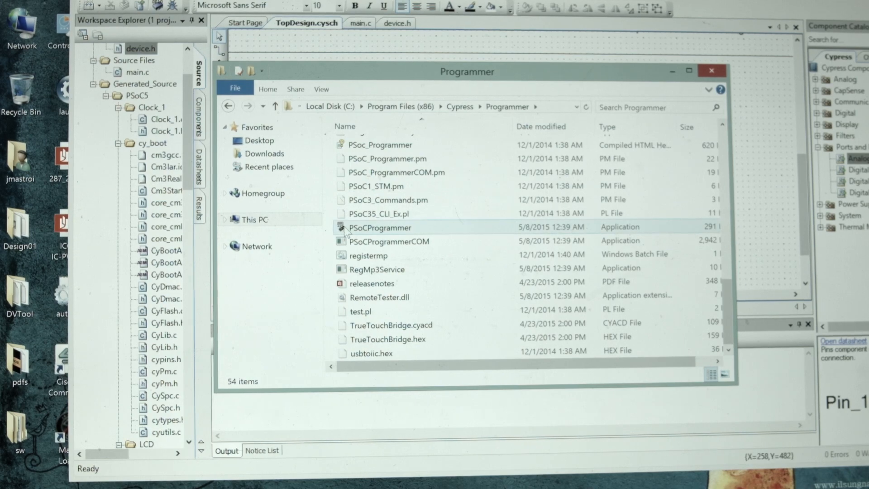
{"action": "left_click", "coordinate": [380, 227]}
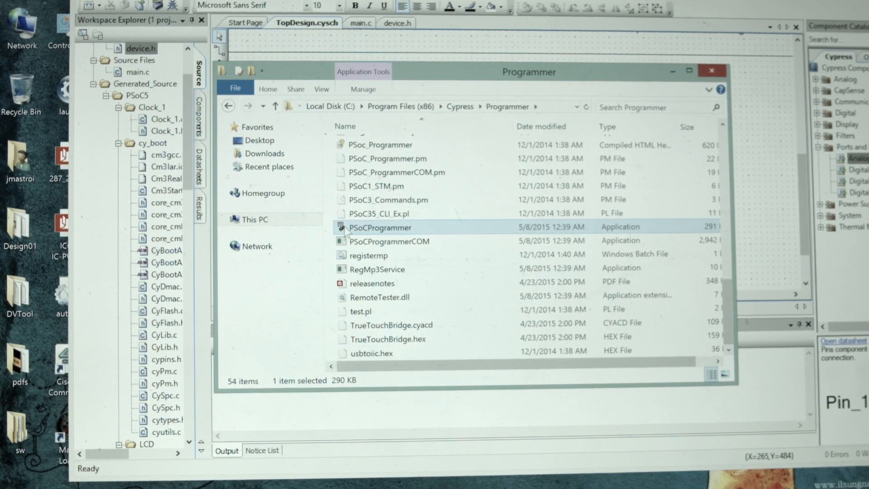
{"action": "double_click", "coordinate": [380, 227]}
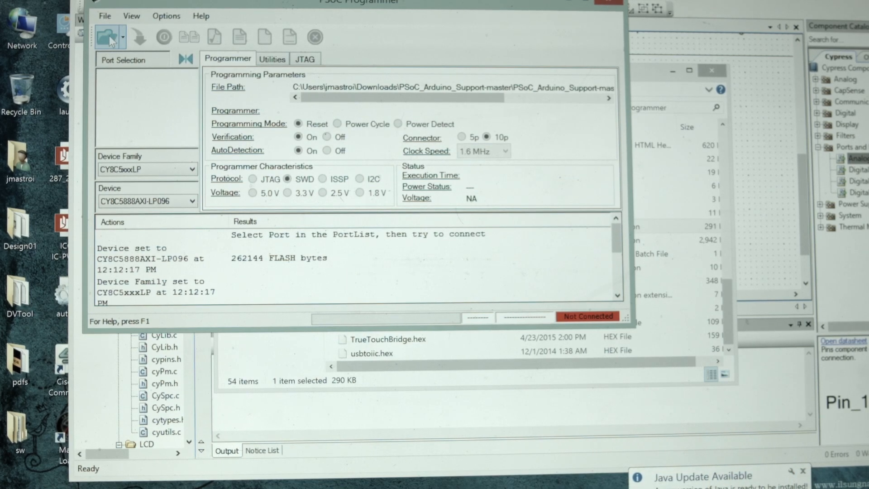
- Load Bootloader.hex from Downloads\PSoC_Arduino_Support-master\Hardware\SparkFun\psoc into PSoC Programmer
{"action": "left_click", "coordinate": [107, 37]}
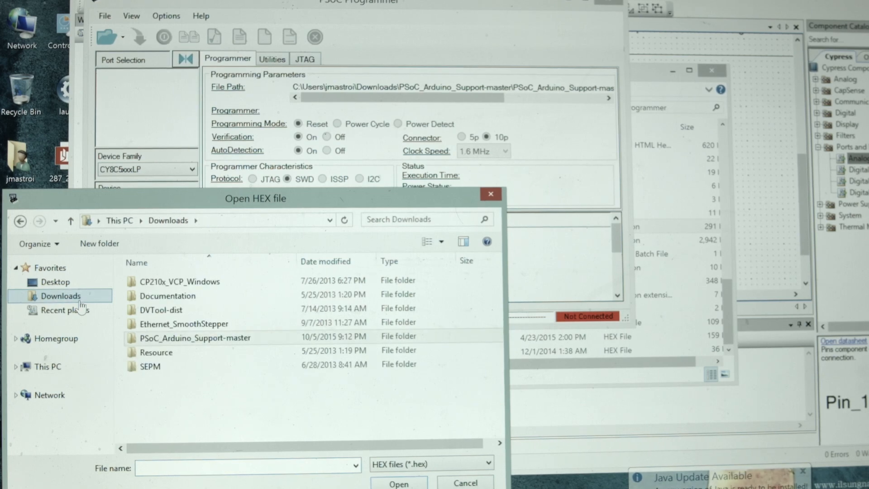
{"action": "left_click", "coordinate": [194, 337]}
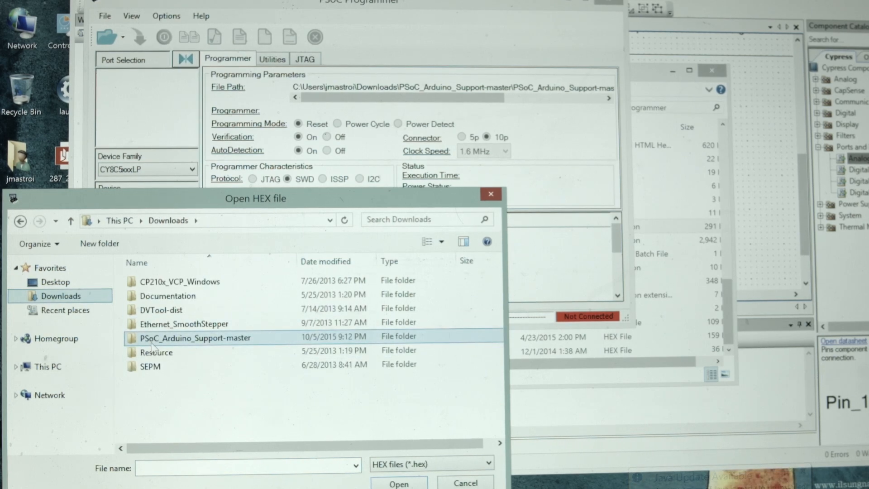
{"action": "double_click", "coordinate": [194, 337]}
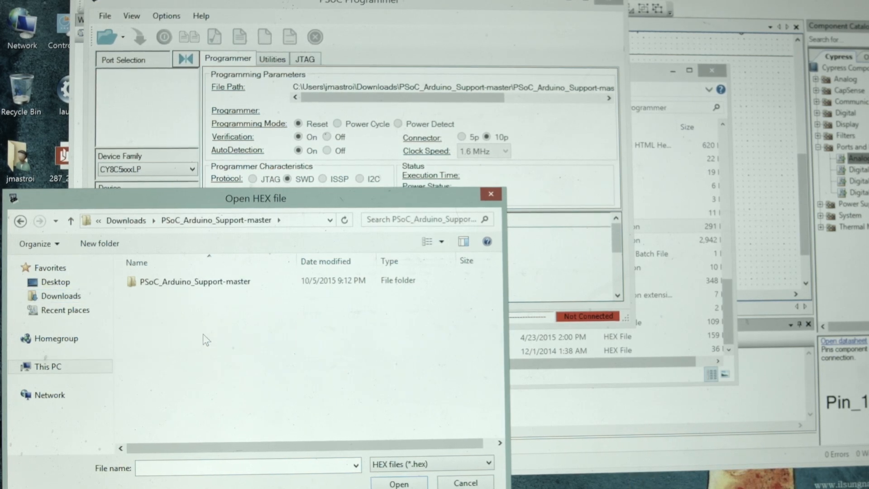
{"action": "double_click", "coordinate": [194, 281]}
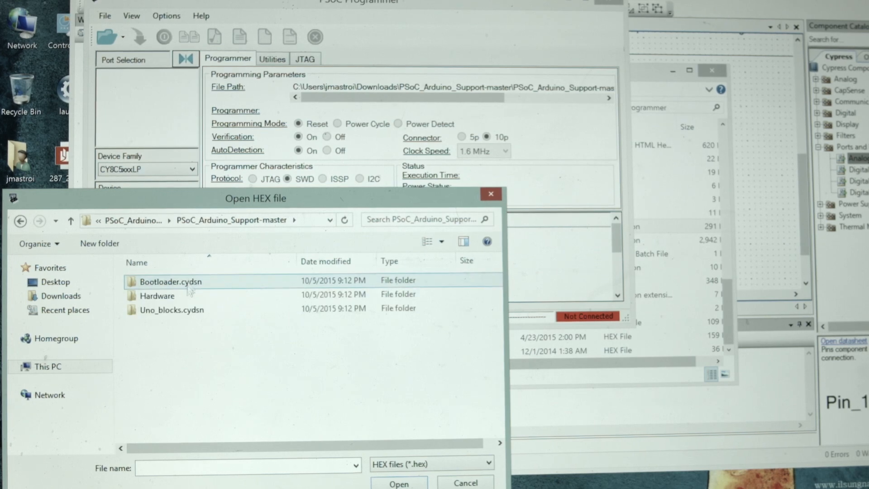
{"action": "double_click", "coordinate": [156, 295]}
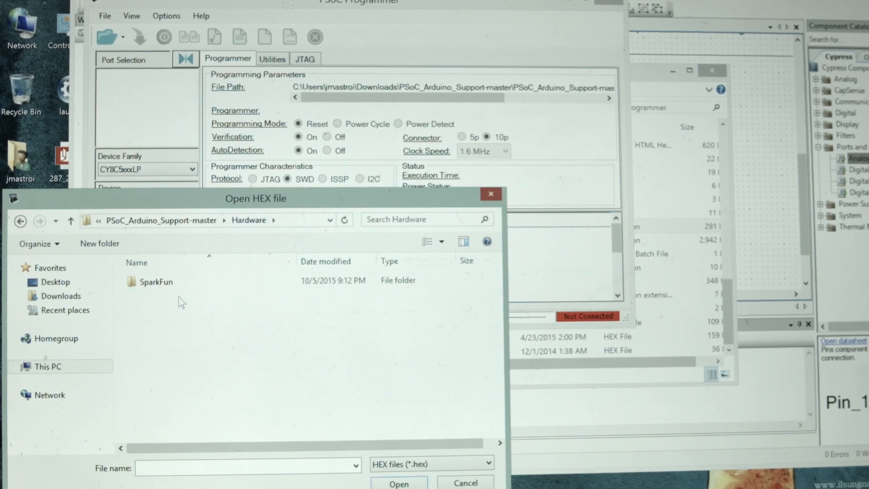
{"action": "double_click", "coordinate": [155, 282]}
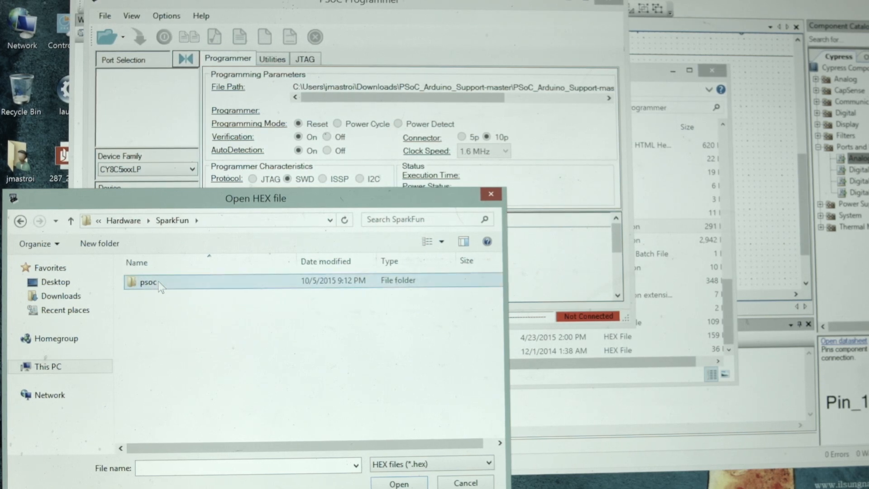
{"action": "double_click", "coordinate": [148, 281]}
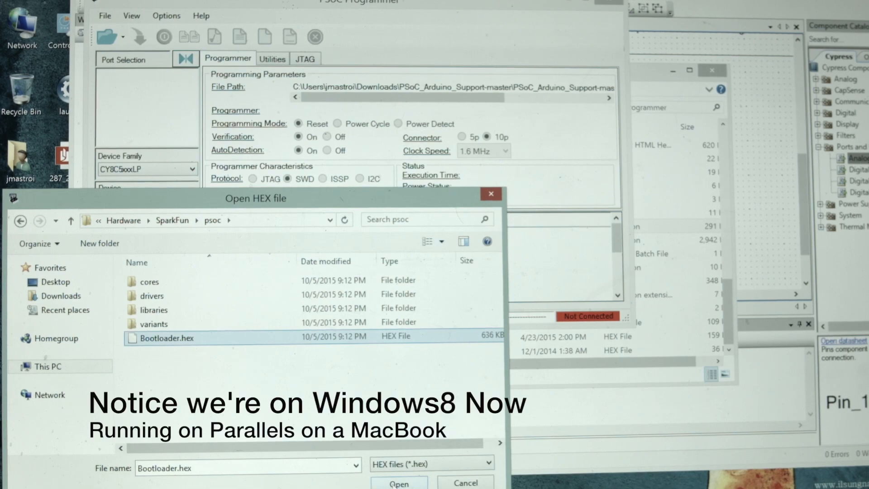
{"action": "left_click", "coordinate": [398, 482]}
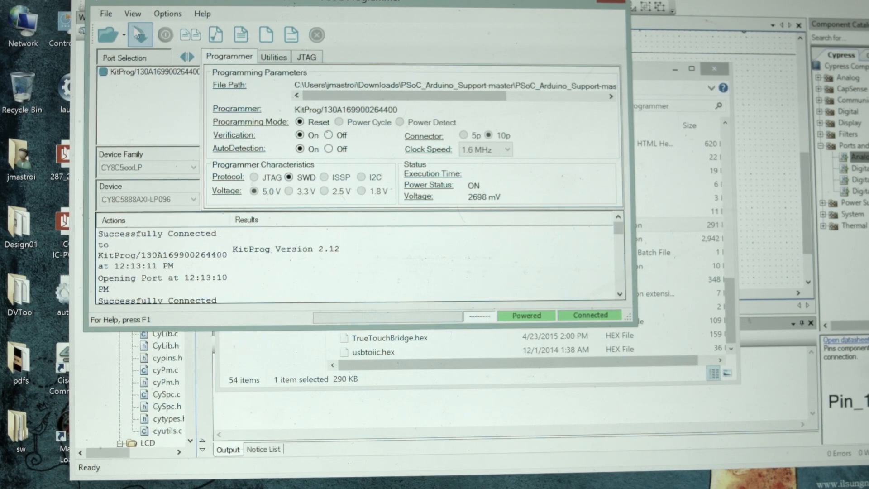
{"action": "mouse_move", "coordinate": [140, 36]}
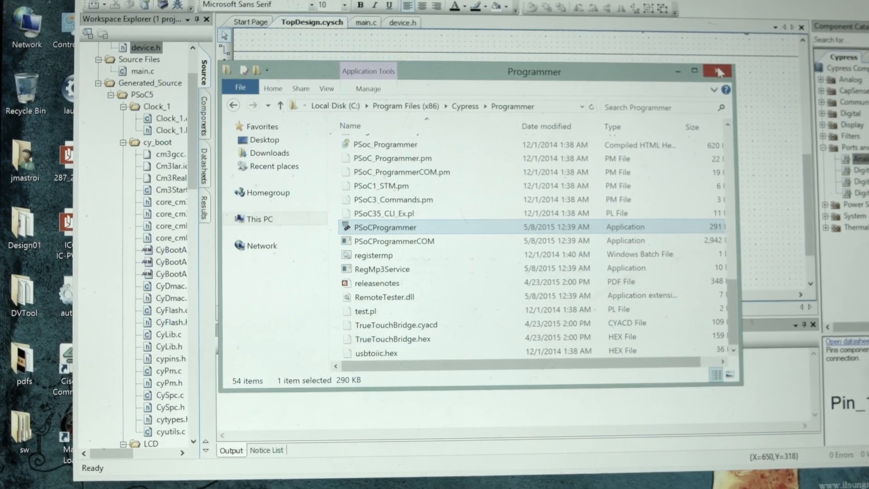
- Close File Explorer so PSoC Creator's TopDesign schematic comes to the front
{"action": "left_click", "coordinate": [717, 71]}
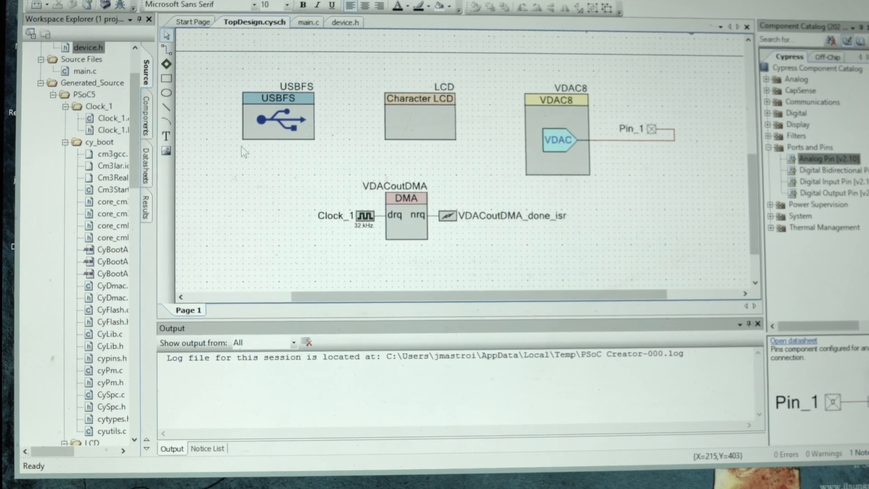
{"action": "mouse_move", "coordinate": [272, 114]}
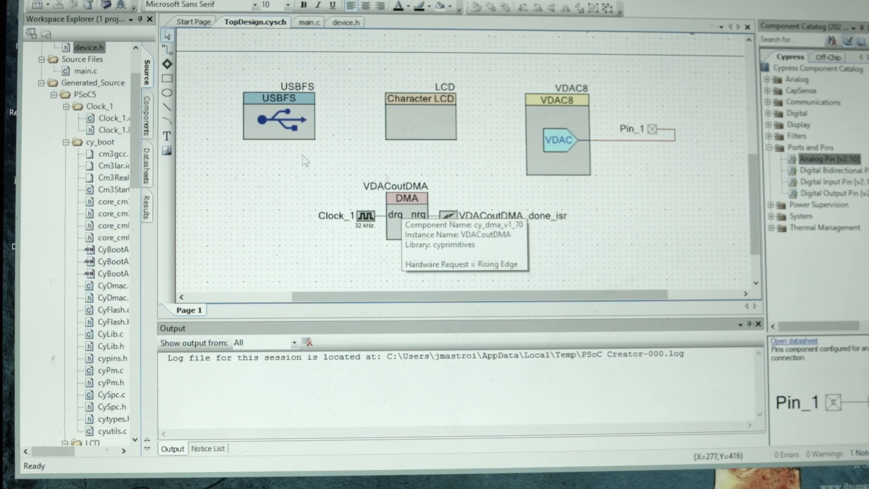
{"action": "mouse_move", "coordinate": [299, 148]}
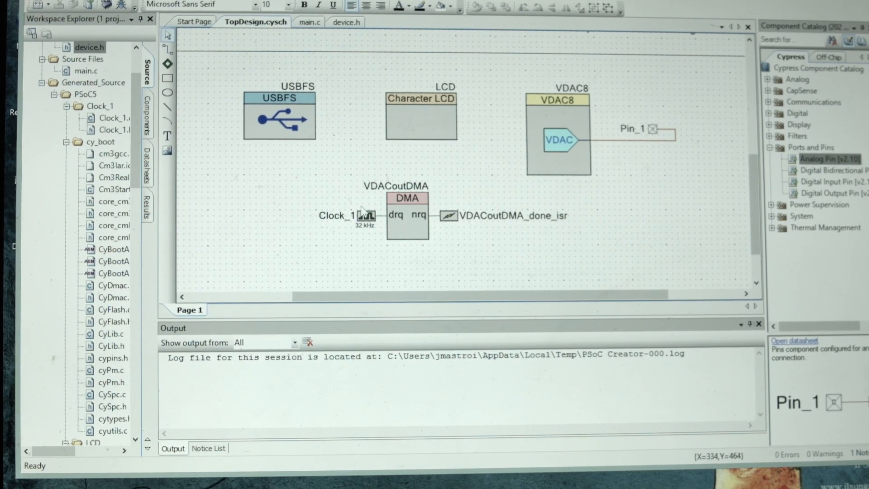
{"action": "mouse_move", "coordinate": [391, 208]}
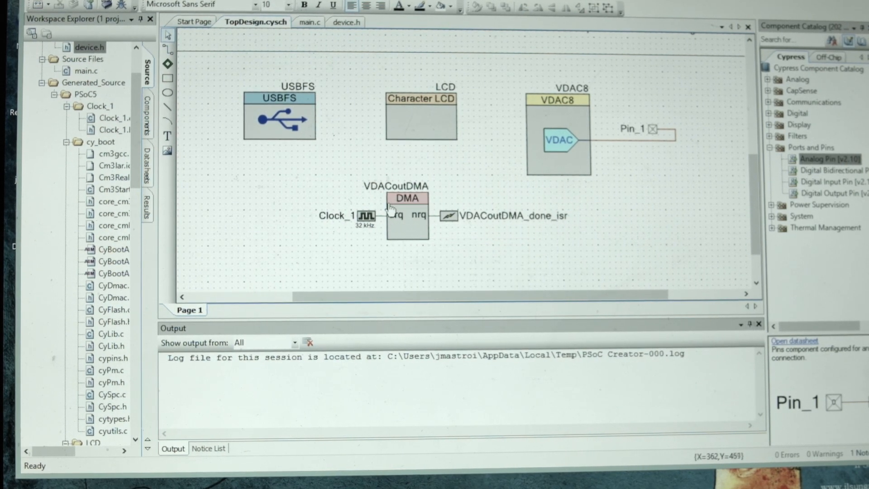
{"action": "mouse_move", "coordinate": [393, 209]}
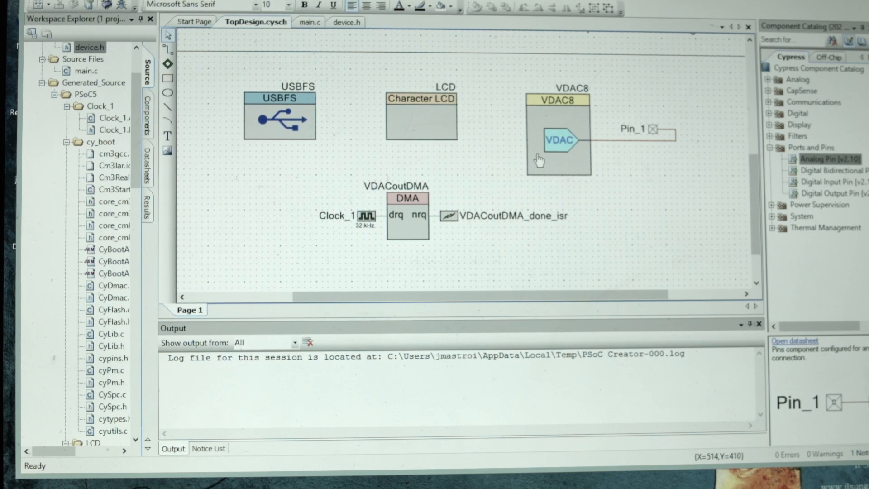
{"action": "mouse_move", "coordinate": [564, 146]}
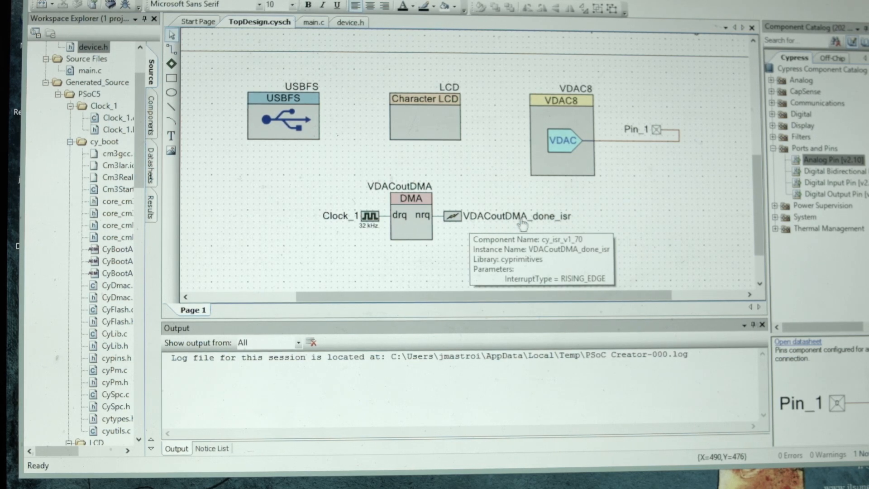
{"action": "mouse_move", "coordinate": [554, 222]}
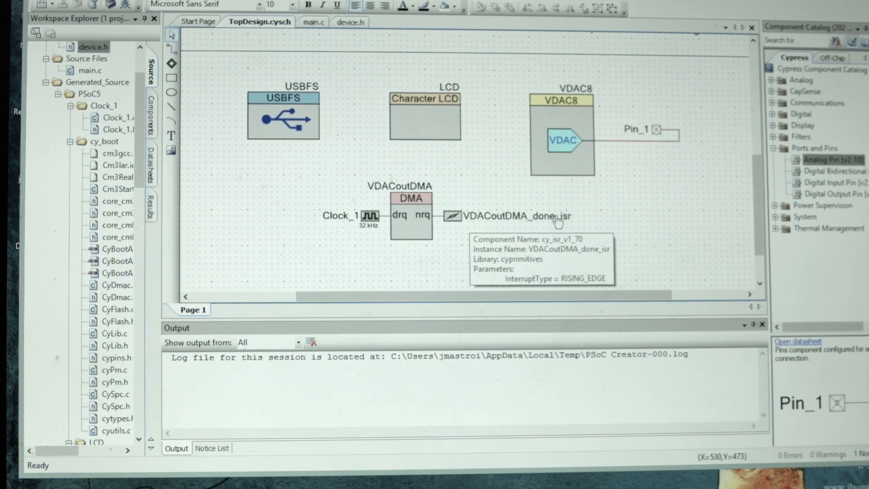